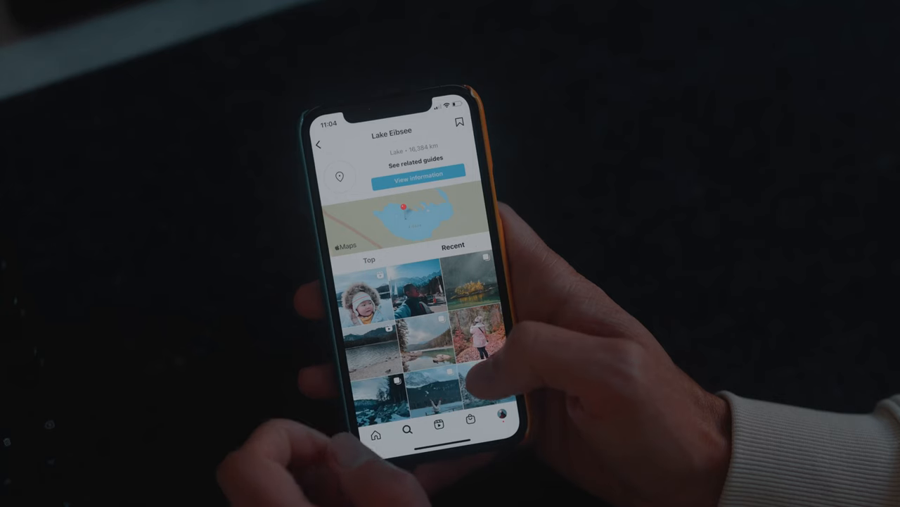
Step: Scroll through the Recent posts grid on the Lake Eibsee Instagram location page
{"action": "scroll", "scroll_direction": "down", "scroll_amount": 3}
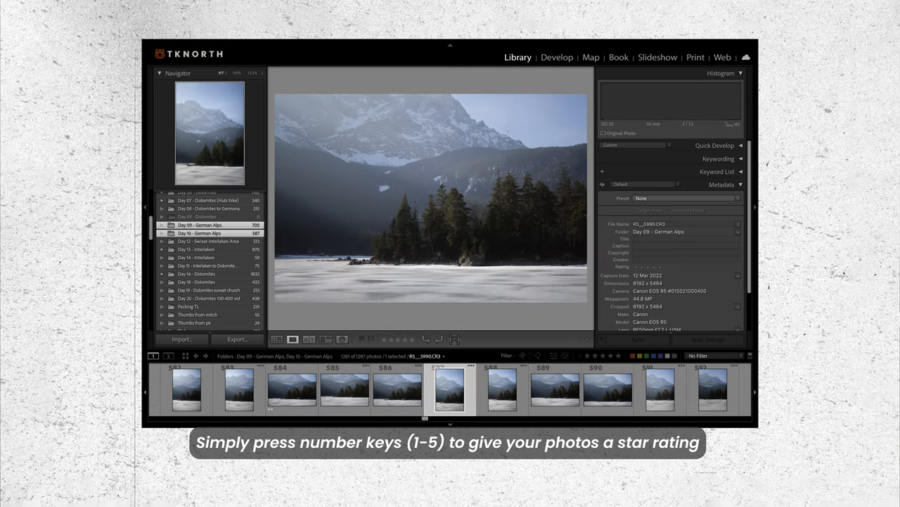
Step: Review a lake shot, filter to two-star photos, and build Smart Previews for them
{"action": "left_click", "coordinate": [501, 389]}
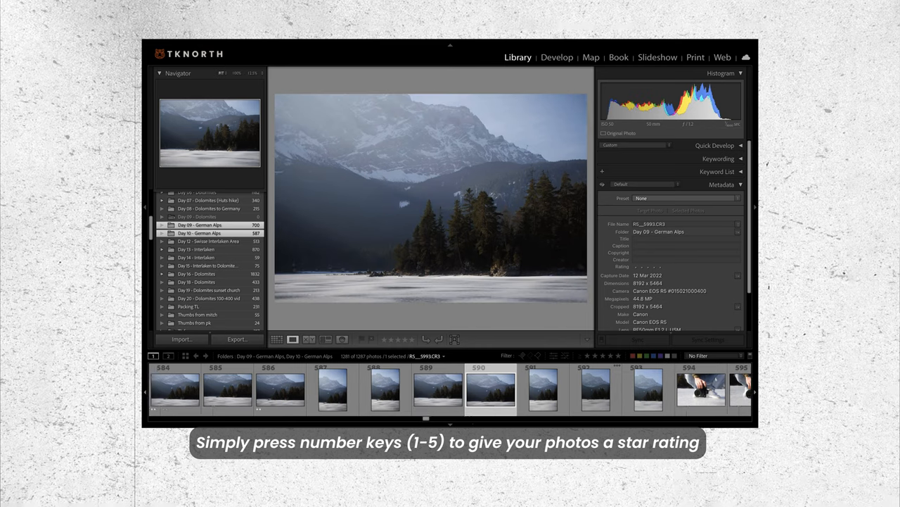
{"action": "left_click", "coordinate": [449, 389]}
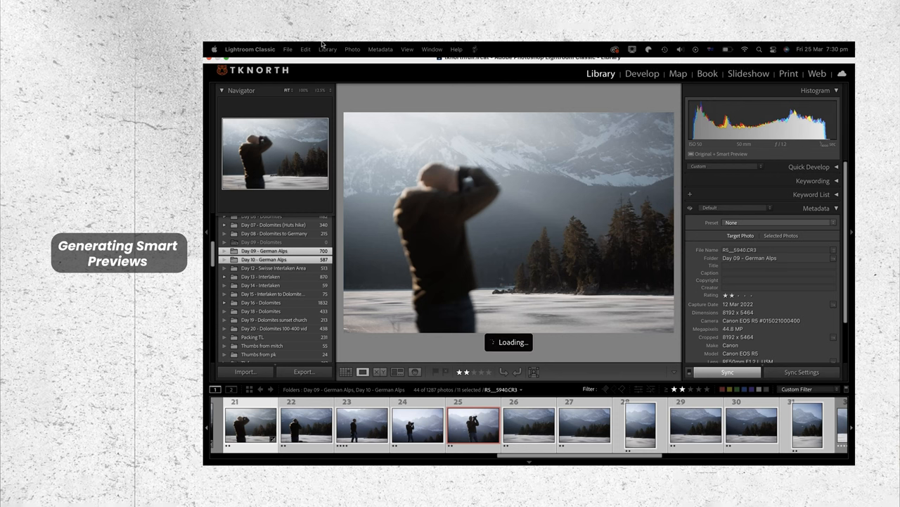
{"action": "left_click", "coordinate": [327, 49]}
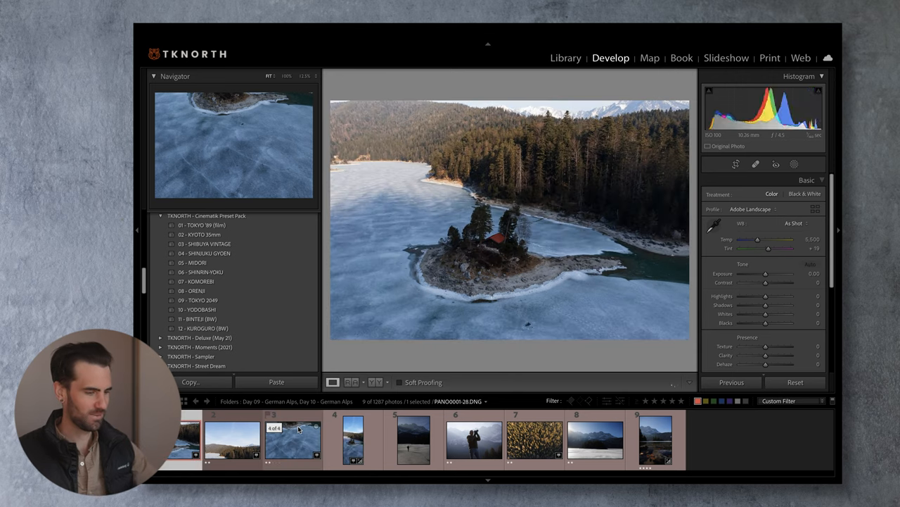
Step: Merge the three drone DNG frames into a cylindrical panorama with Boundary Warp 28
{"action": "left_click", "coordinate": [353, 438]}
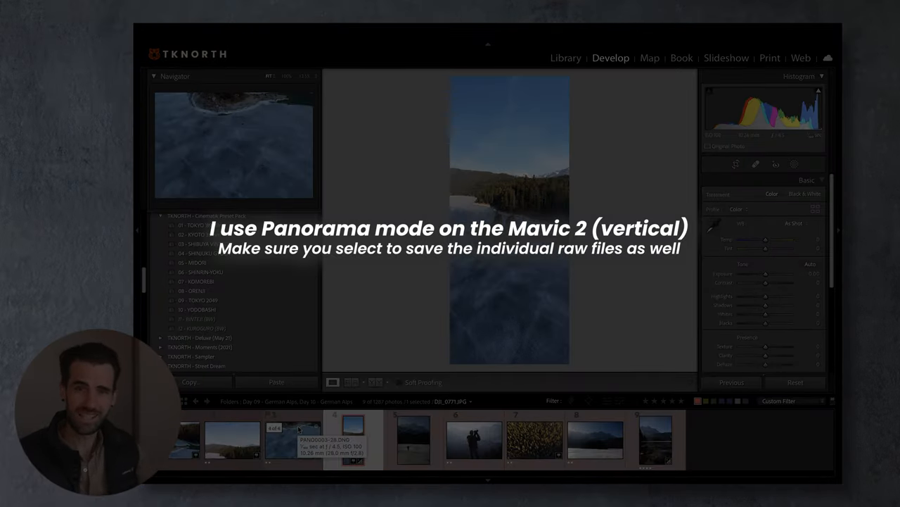
{"action": "left_click", "coordinate": [353, 440]}
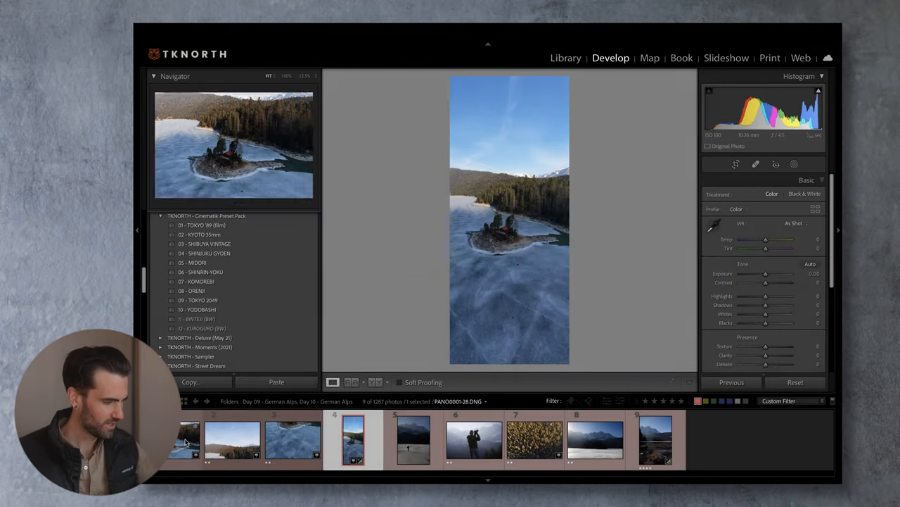
{"action": "left_click", "coordinate": [292, 439]}
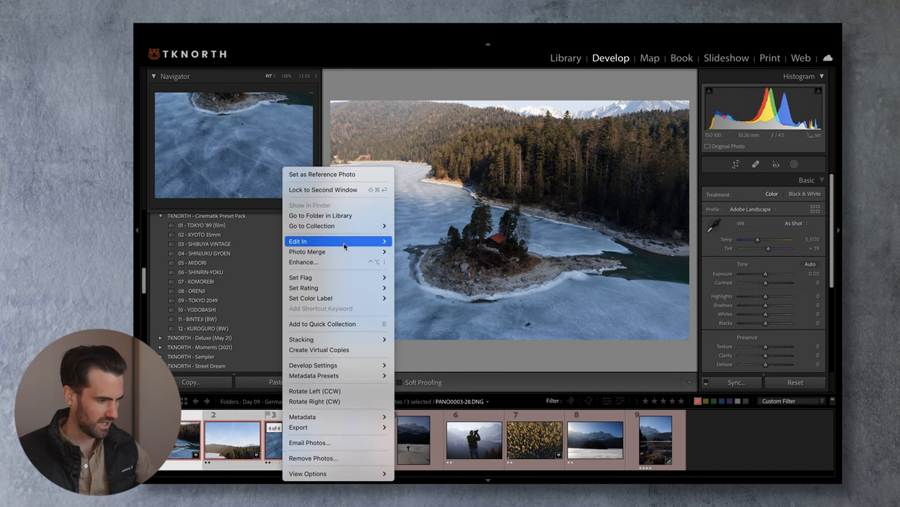
{"action": "left_click", "coordinate": [307, 251]}
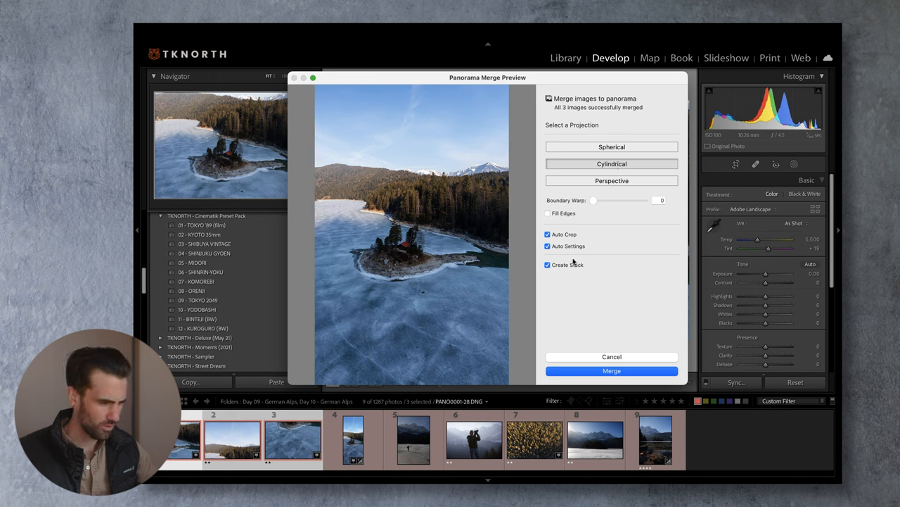
{"action": "mouse_move", "coordinate": [594, 201]}
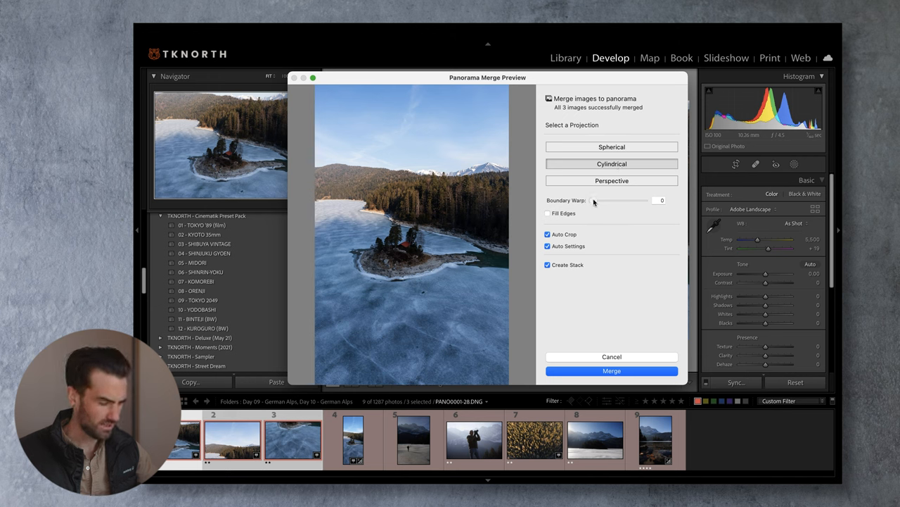
{"action": "left_click_drag", "start_coordinate": [594, 200], "coordinate": [599, 201]}
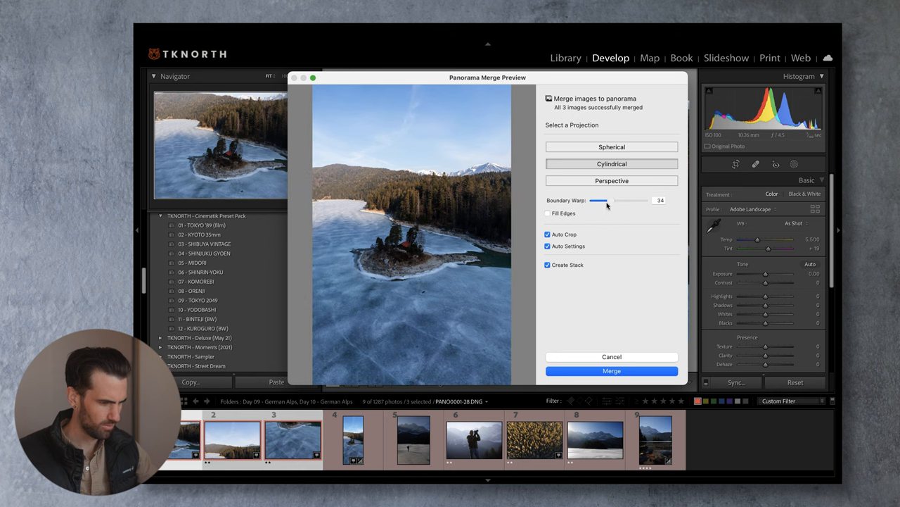
{"action": "left_click_drag", "start_coordinate": [600, 200], "coordinate": [597, 201]}
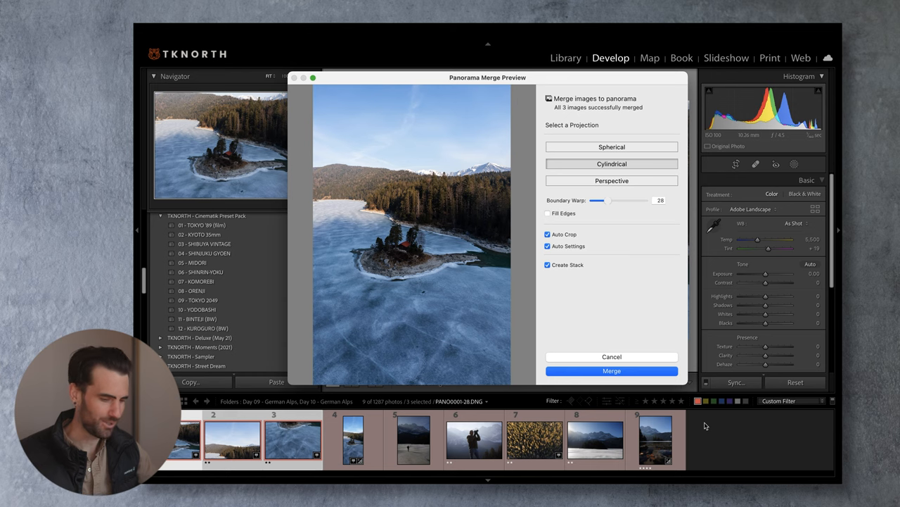
{"action": "left_click", "coordinate": [612, 370]}
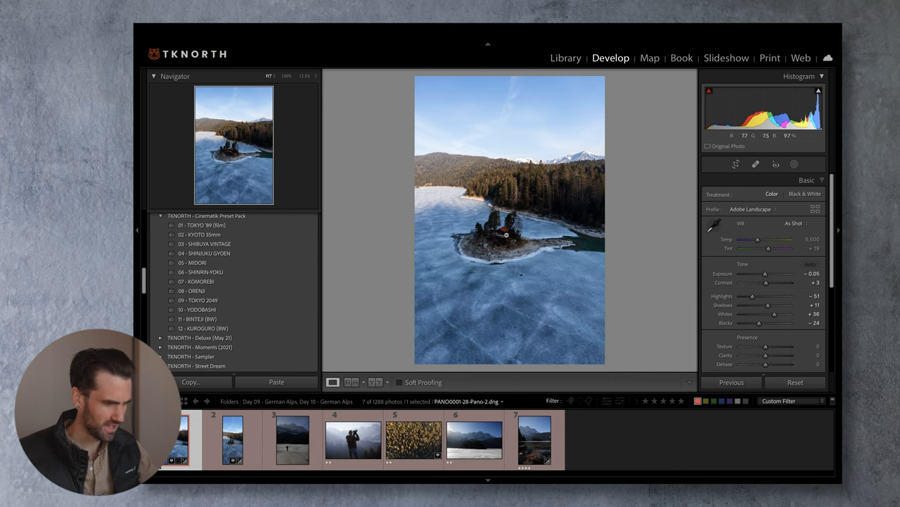
Step: Apply the 01 - TOKYO '89 film preset and crop the panorama to 4x5
{"action": "left_click", "coordinate": [202, 224]}
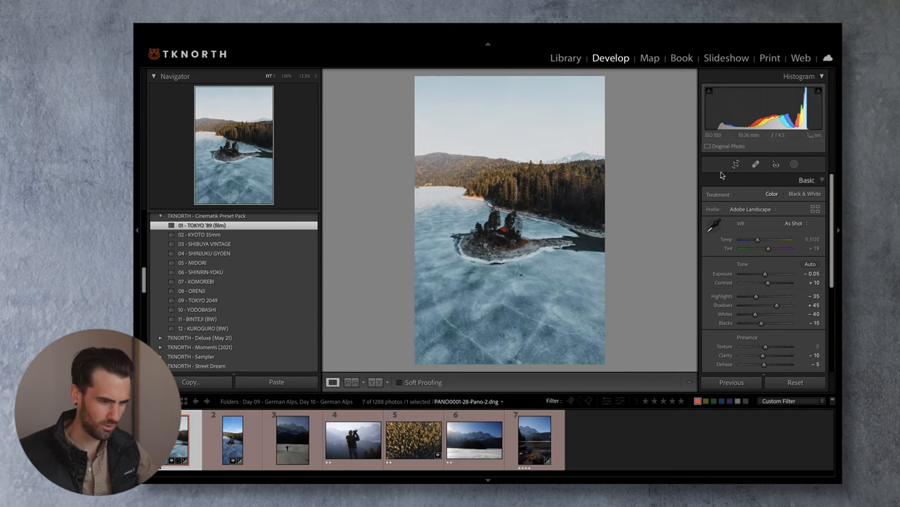
{"action": "left_click", "coordinate": [736, 164]}
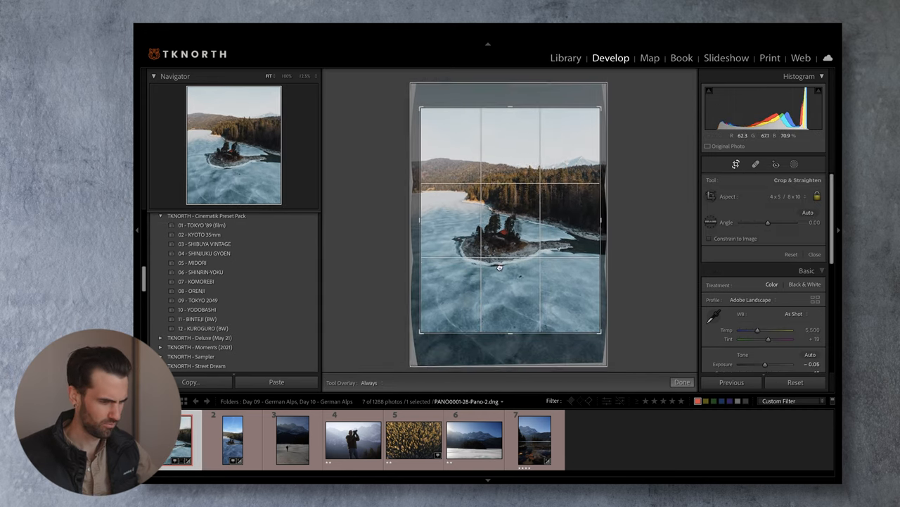
{"action": "left_click", "coordinate": [681, 382]}
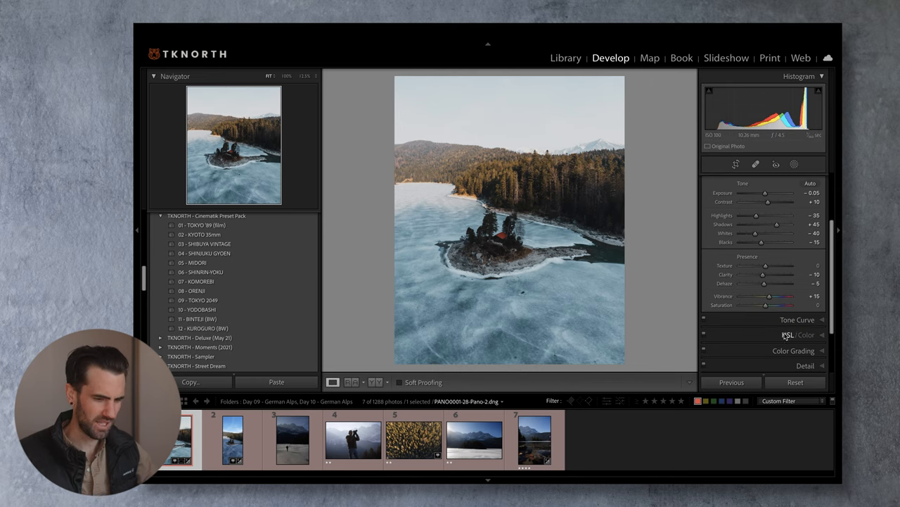
Step: Check the HSL panel, then add a Radial Gradient mask over the island
{"action": "left_click", "coordinate": [796, 335]}
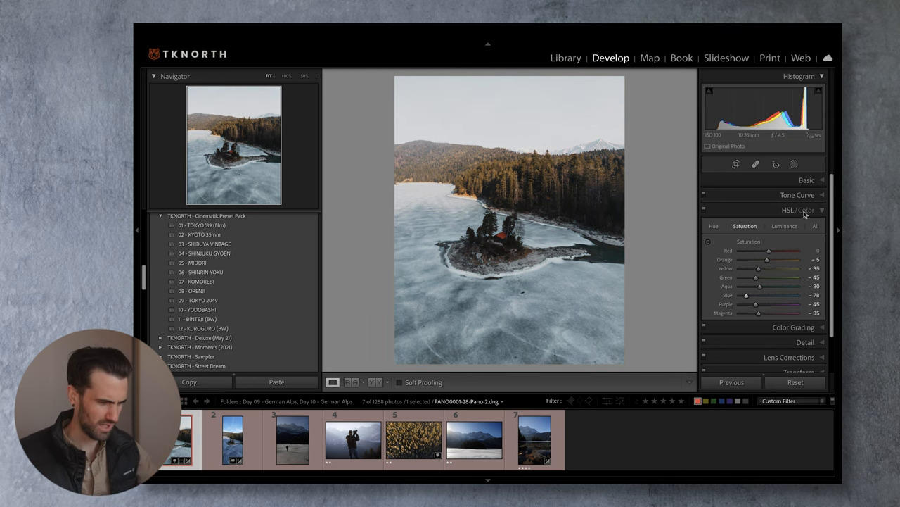
{"action": "left_click", "coordinate": [807, 179]}
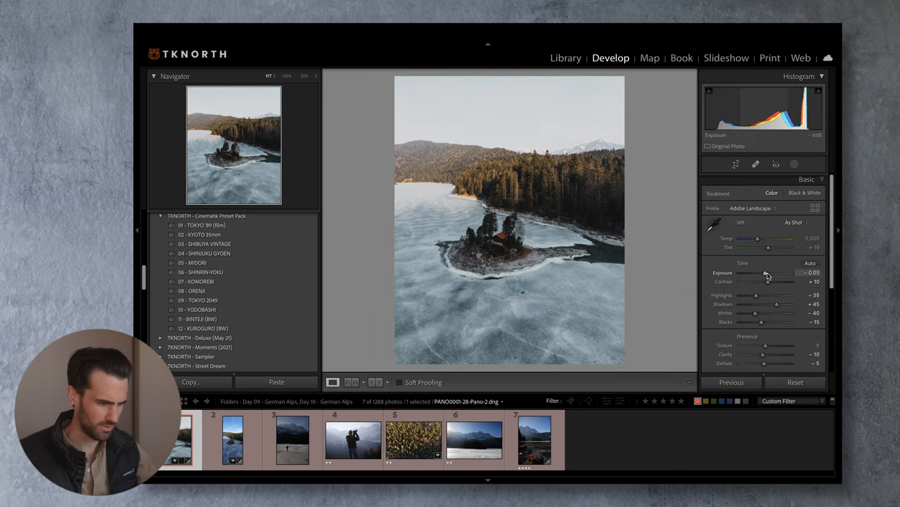
{"action": "left_click", "coordinate": [793, 164]}
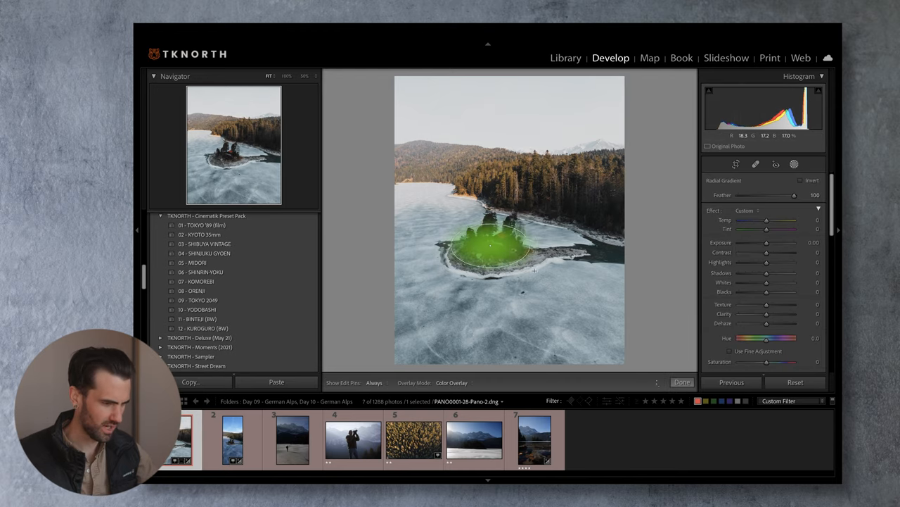
Step: Shape the radial light around the island and tune HSL hue and luminance
{"action": "left_click_drag", "start_coordinate": [766, 242], "coordinate": [771, 242]}
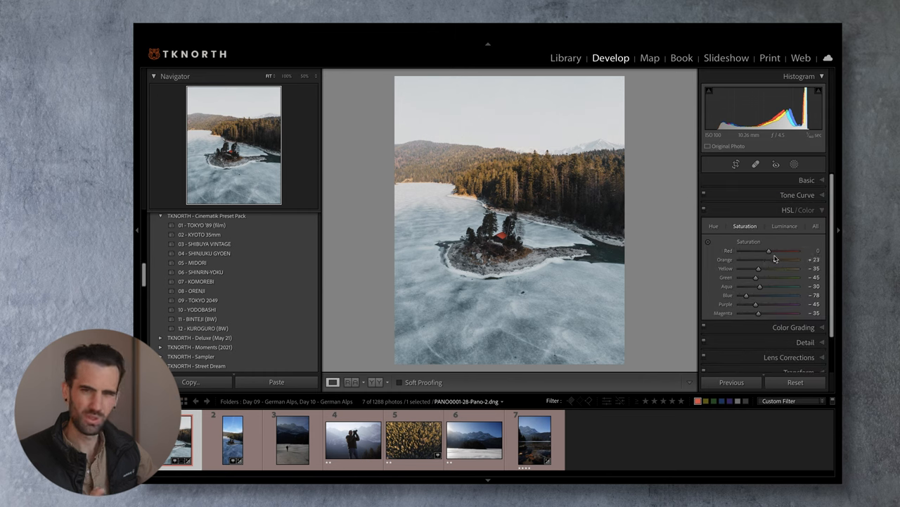
{"action": "left_click", "coordinate": [713, 226]}
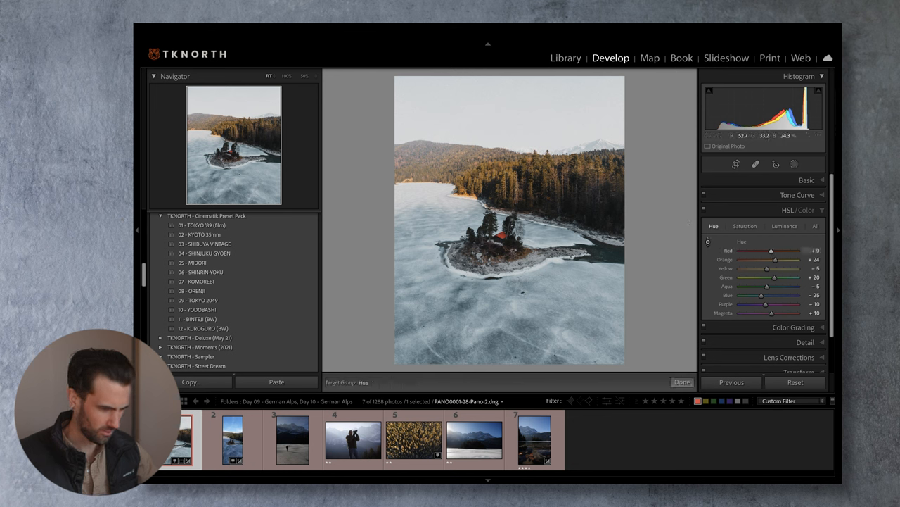
{"action": "left_click", "coordinate": [784, 226]}
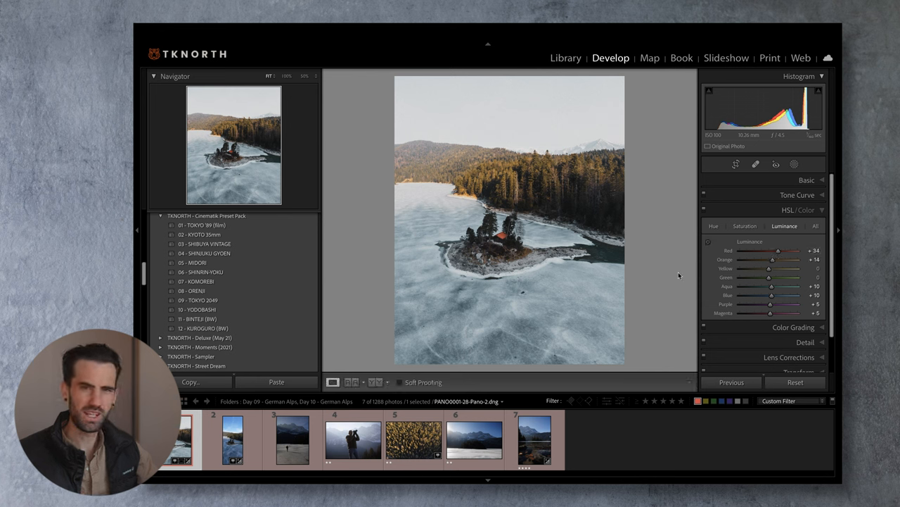
Step: Set Highlights to about -14 in the Basic panel
{"action": "left_click", "coordinate": [807, 179]}
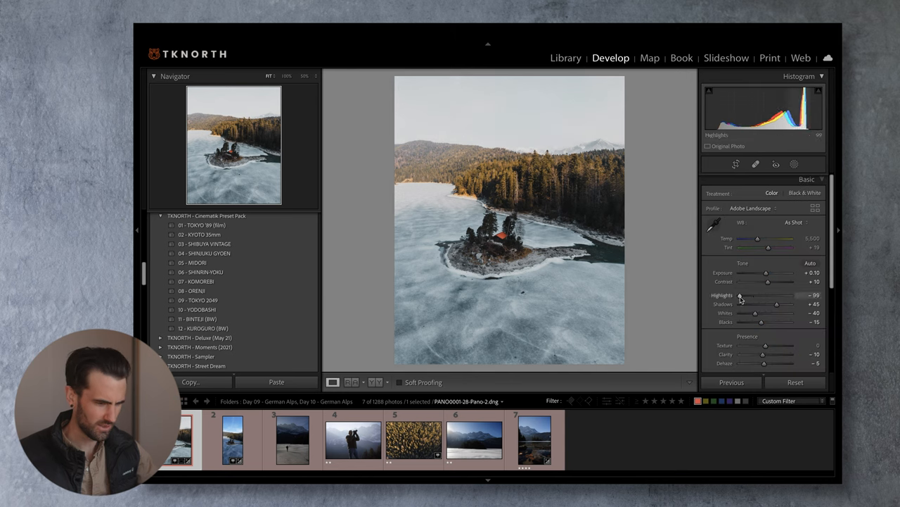
{"action": "left_click_drag", "start_coordinate": [740, 295], "coordinate": [749, 295]}
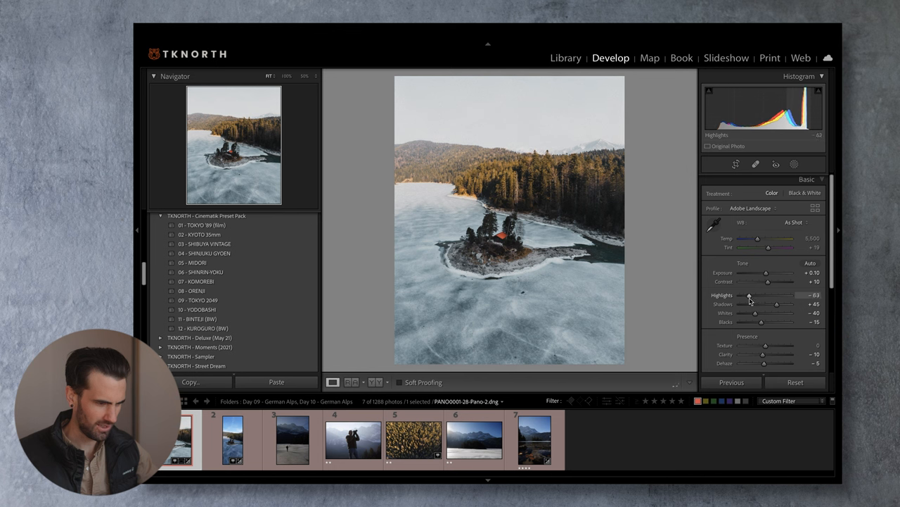
{"action": "left_click_drag", "start_coordinate": [750, 296], "coordinate": [756, 295]}
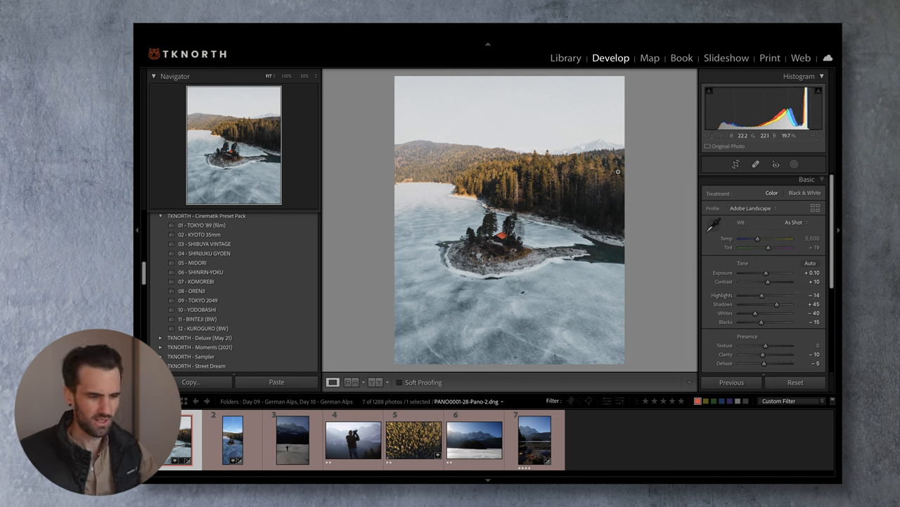
Step: Add a radial mask over the top-right forest with lower Dehaze and Clarity and warmer Temp
{"action": "left_click", "coordinate": [794, 164]}
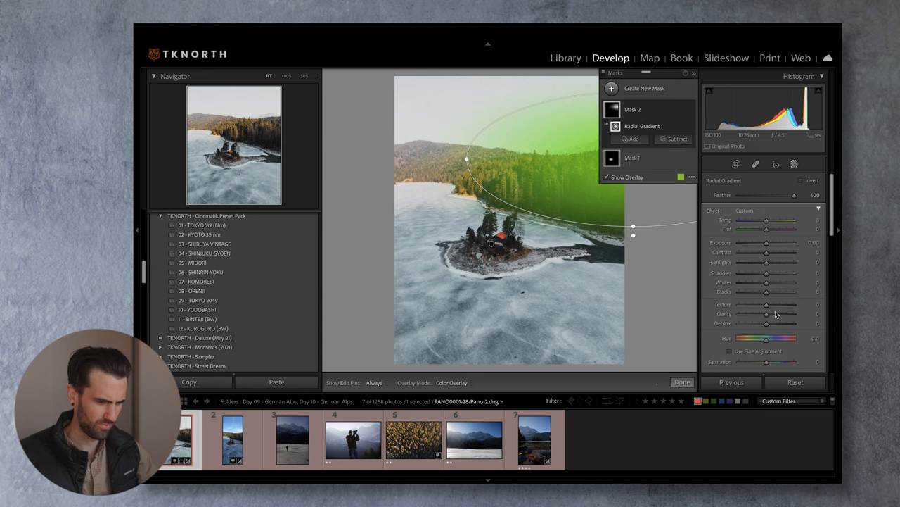
{"action": "left_click_drag", "start_coordinate": [767, 323], "coordinate": [752, 323]}
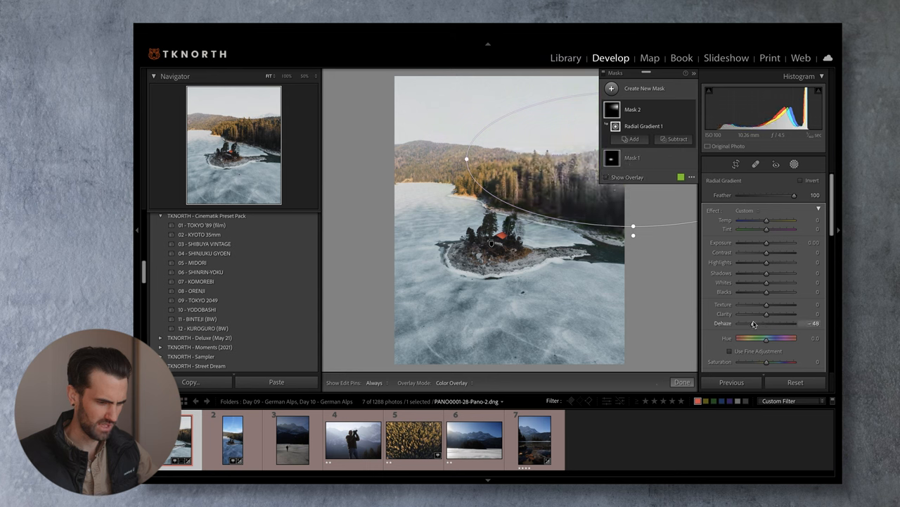
{"action": "left_click_drag", "start_coordinate": [767, 243], "coordinate": [771, 243]}
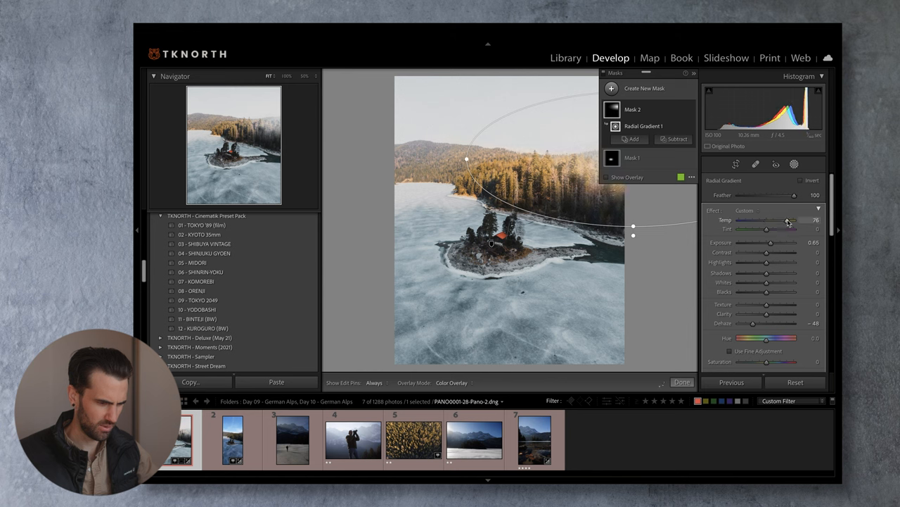
{"action": "left_click_drag", "start_coordinate": [788, 220], "coordinate": [795, 220]}
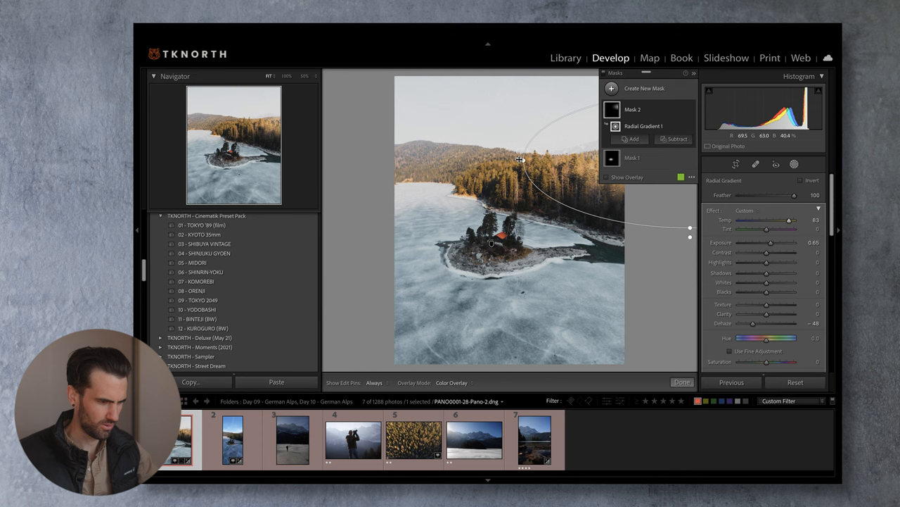
{"action": "left_click_drag", "start_coordinate": [774, 242], "coordinate": [754, 242]}
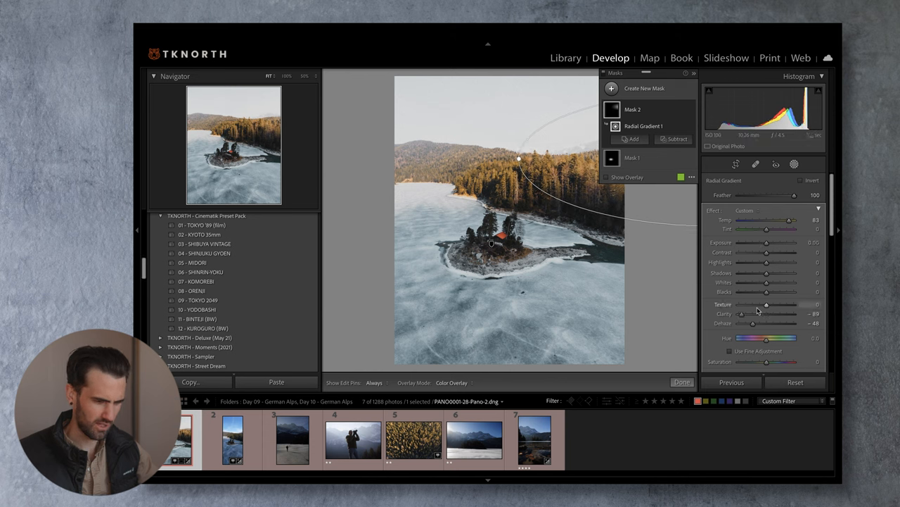
{"action": "left_click_drag", "start_coordinate": [767, 305], "coordinate": [739, 304]}
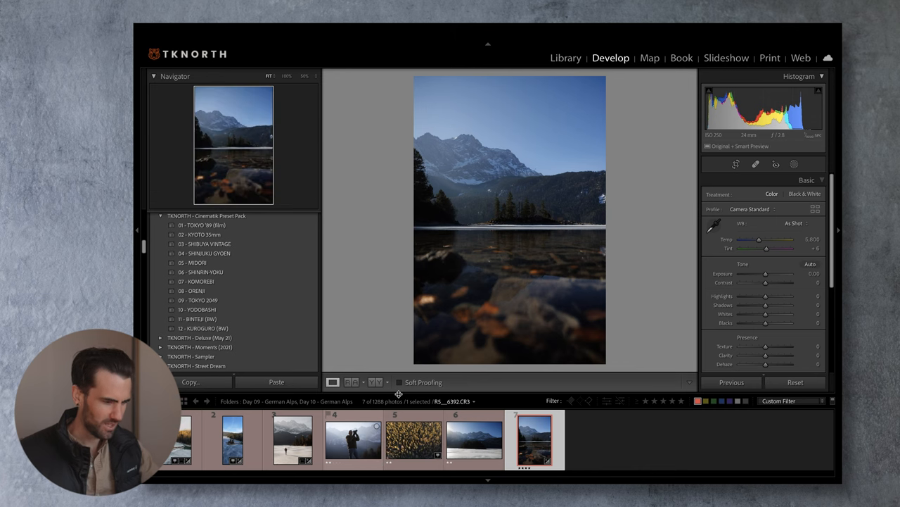
Step: Select photo 7 in the filmstrip and expand the Transform panel
{"action": "scroll", "scroll_direction": "down", "scroll_amount": 3}
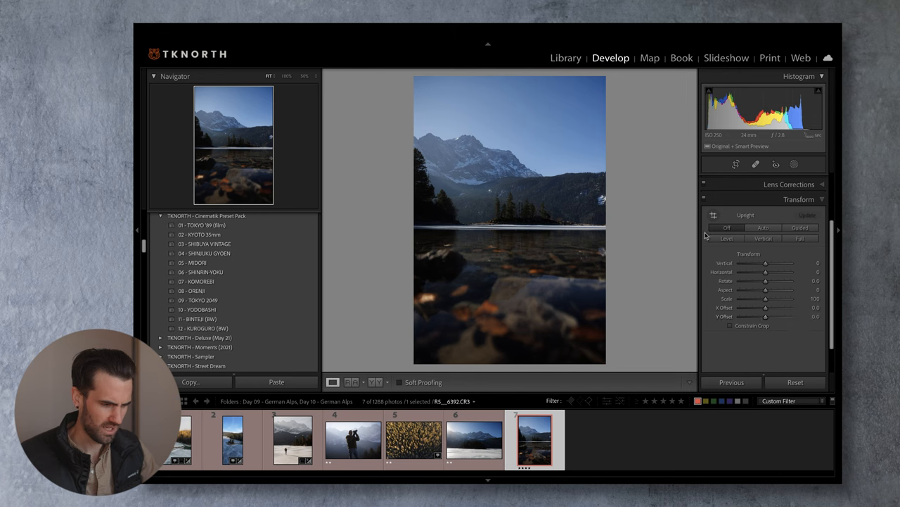
{"action": "left_click", "coordinate": [763, 228]}
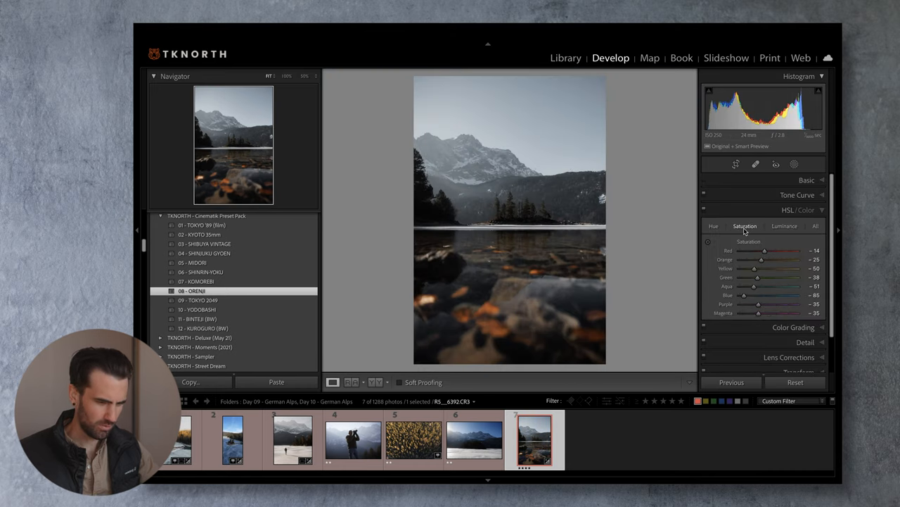
Step: Zoom to 50% on the island detail, fit the view again, and select Crop Overlay
{"action": "left_click", "coordinate": [304, 75]}
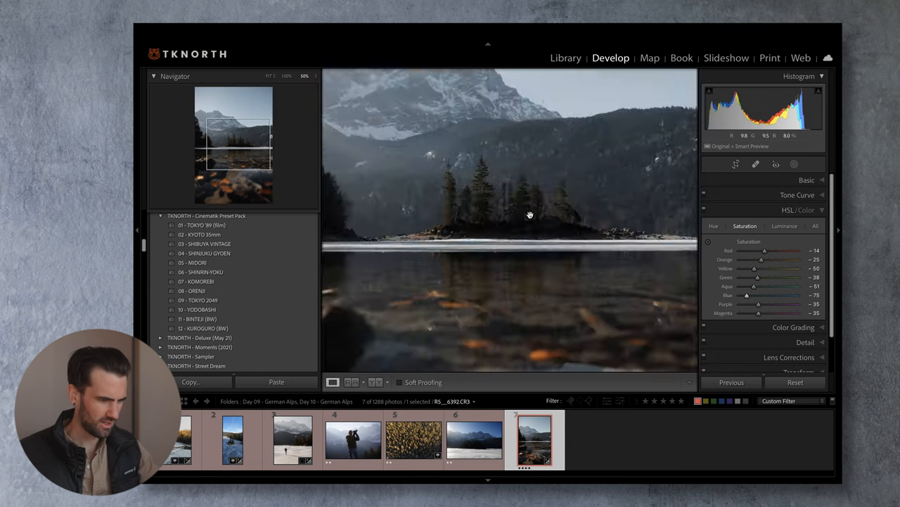
{"action": "left_click", "coordinate": [271, 76]}
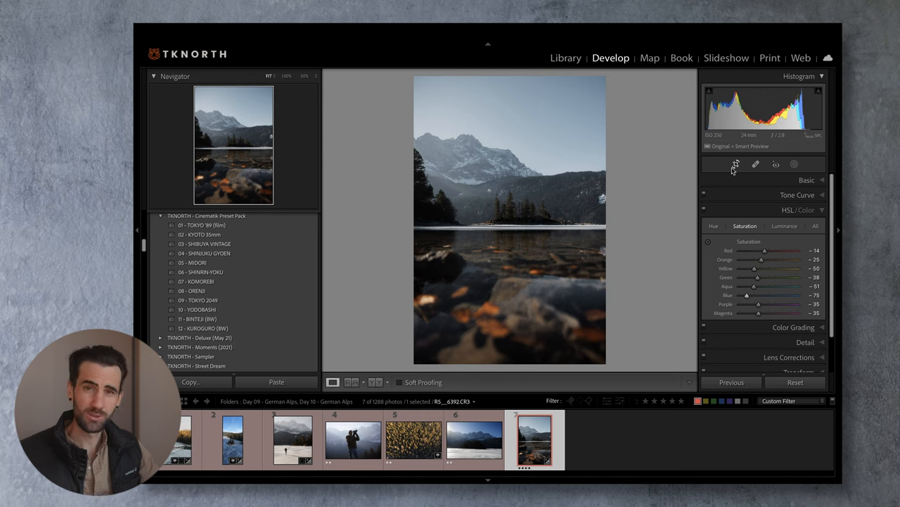
{"action": "left_click", "coordinate": [736, 164]}
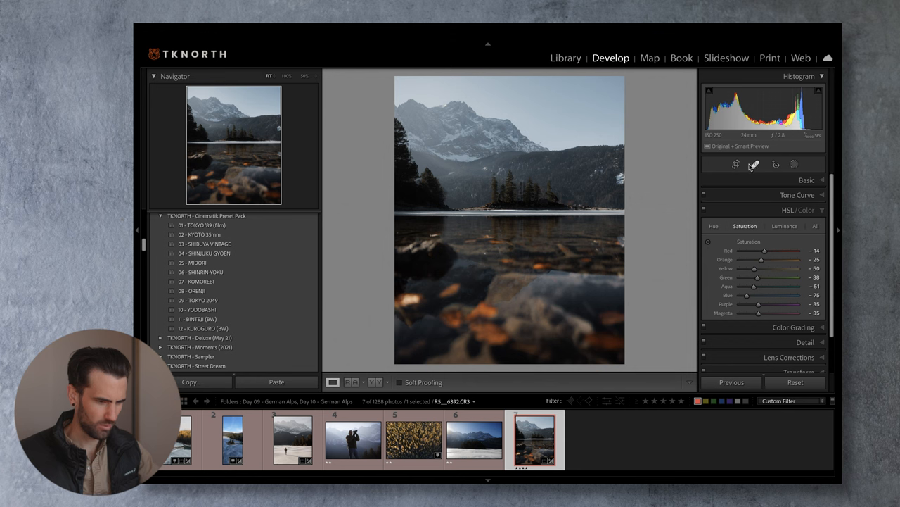
Step: Activate Masking to show the Add New Mask options on the cropped photo
{"action": "left_click", "coordinate": [755, 164]}
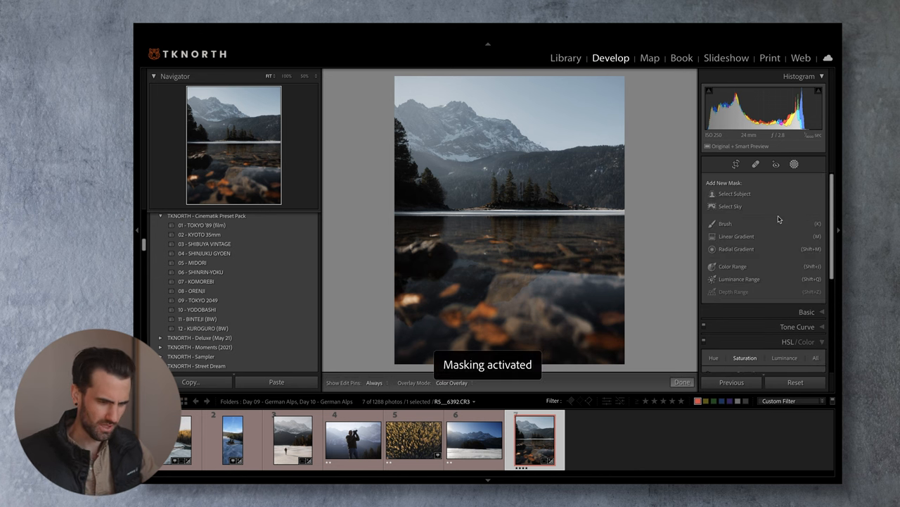
Step: Add a left radial mask using the saved lightt effect preset with Temp at 100
{"action": "left_click", "coordinate": [735, 249]}
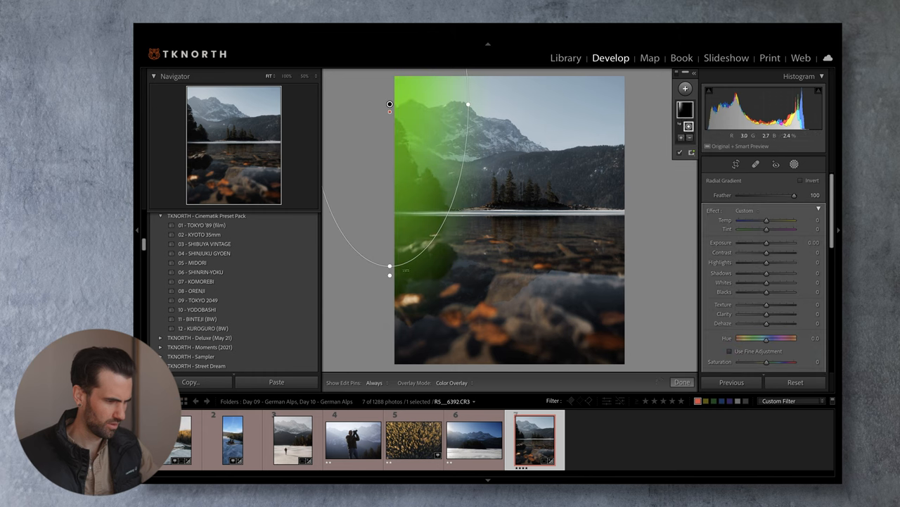
{"action": "left_click", "coordinate": [767, 210]}
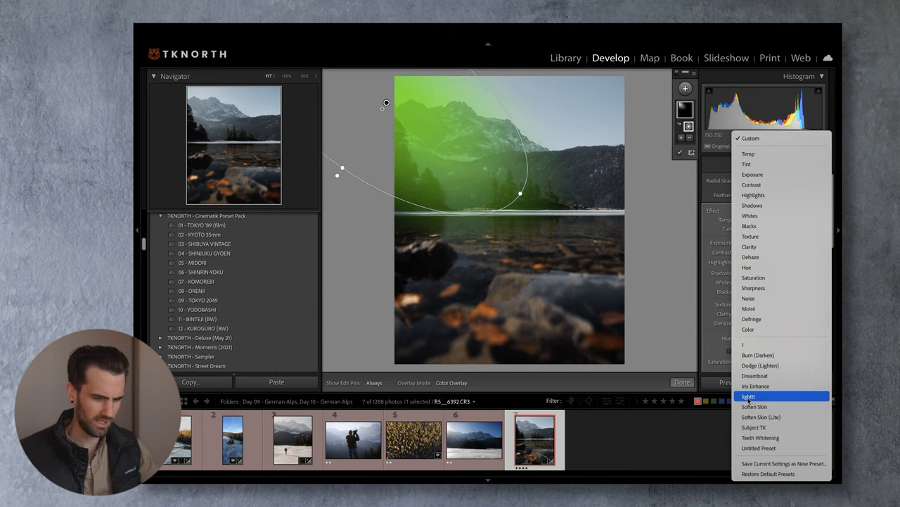
{"action": "left_click", "coordinate": [749, 396]}
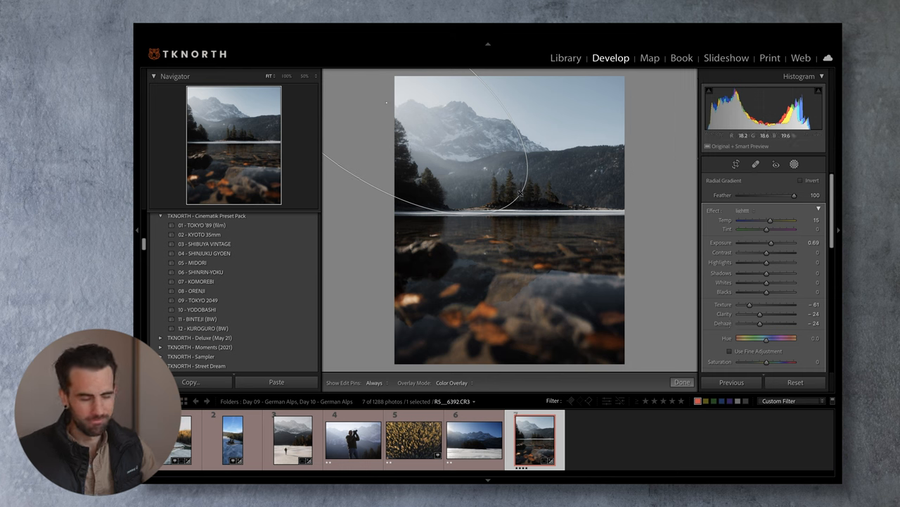
{"action": "left_click_drag", "start_coordinate": [769, 220], "coordinate": [775, 220]}
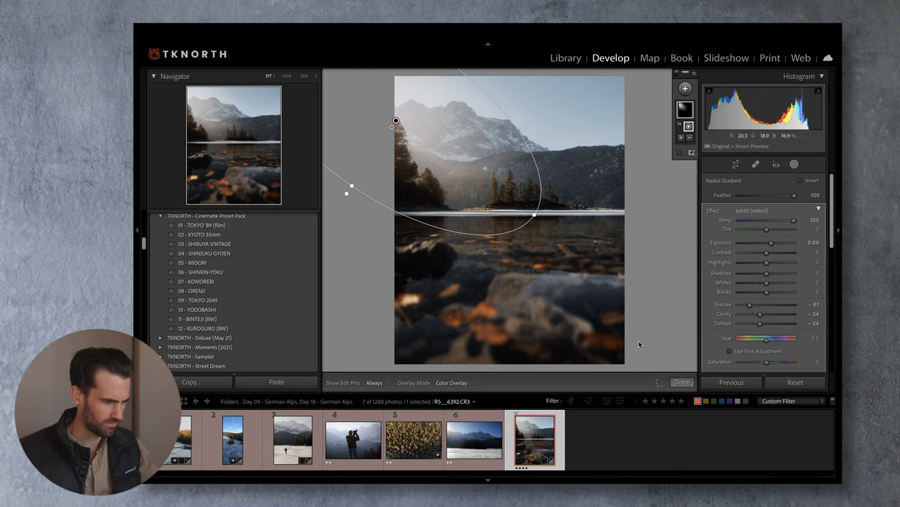
{"action": "left_click", "coordinate": [736, 164]}
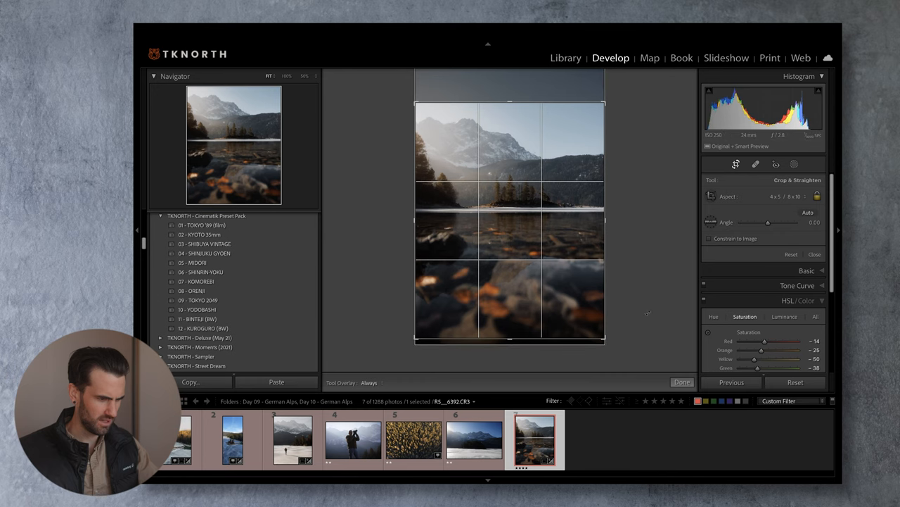
Step: Close the crop, then raise HSL Luminance Orange to +38 and Green to +10
{"action": "left_click", "coordinate": [681, 382]}
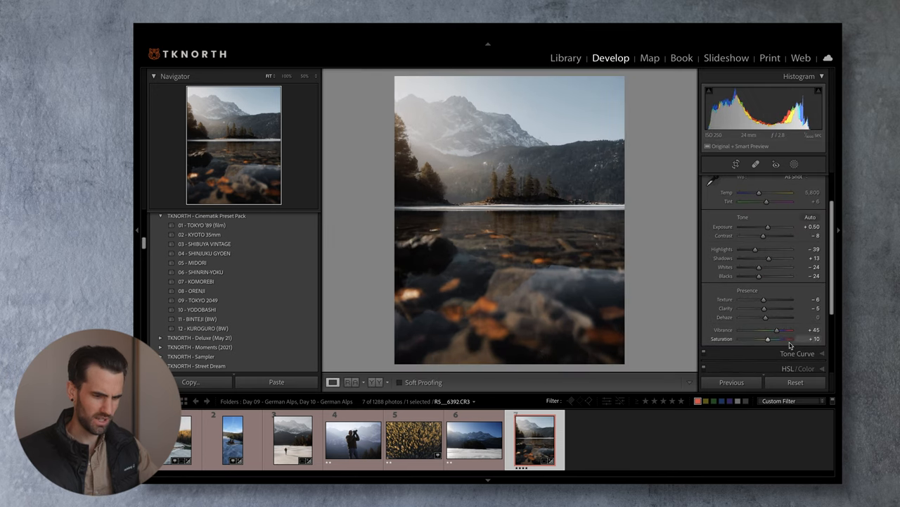
{"action": "left_click", "coordinate": [797, 354]}
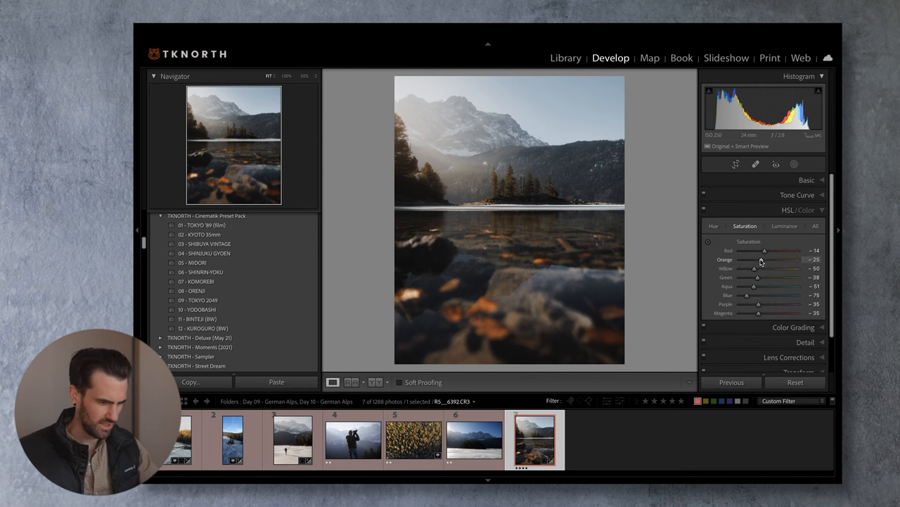
{"action": "left_click", "coordinate": [784, 225]}
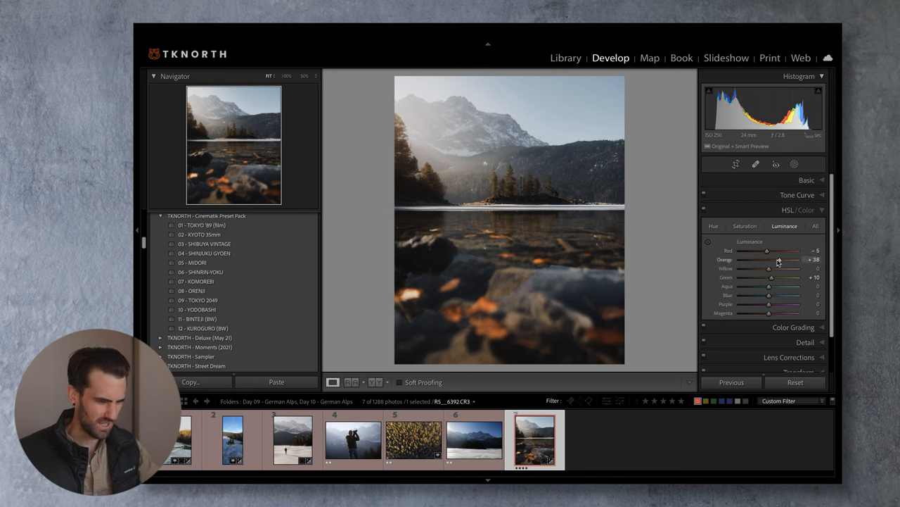
{"action": "left_click", "coordinate": [353, 438]}
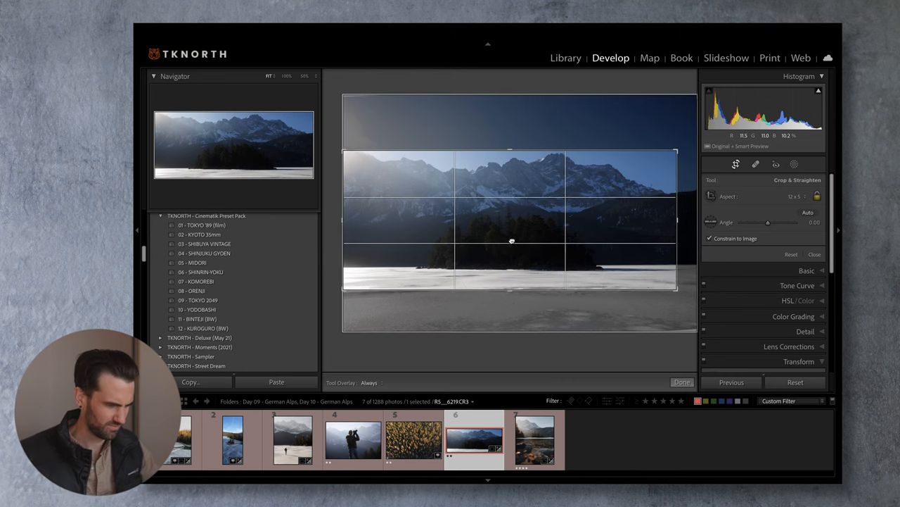
Step: Apply the 01 - TOKYO '89 (film) preset and set Highlights to -100
{"action": "left_click", "coordinate": [681, 382]}
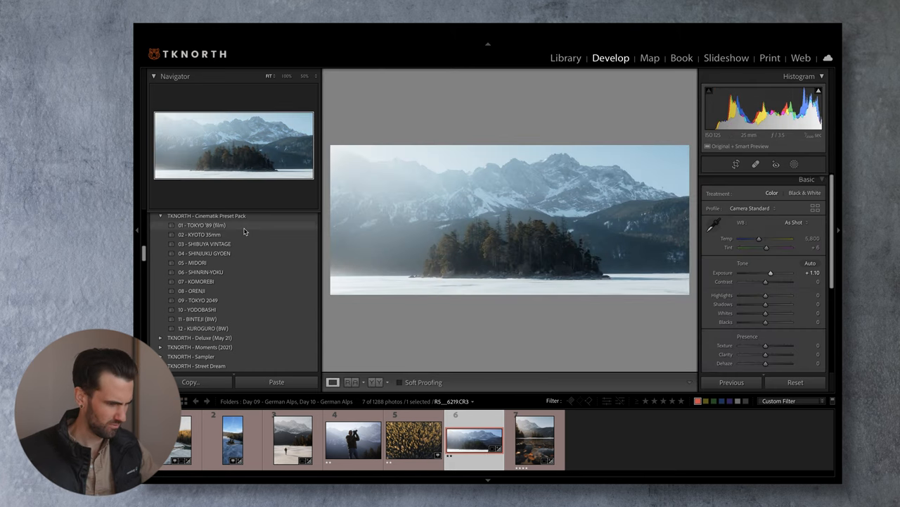
{"action": "left_click", "coordinate": [203, 225]}
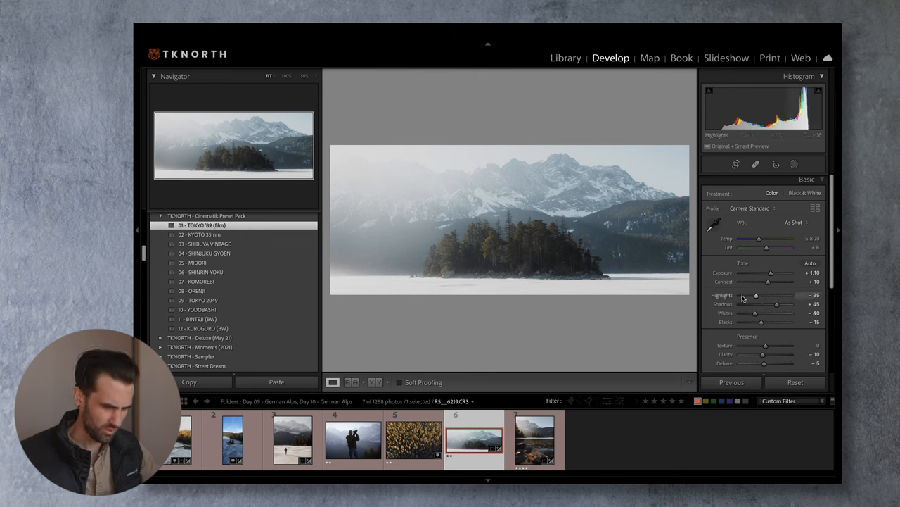
{"action": "left_click_drag", "start_coordinate": [757, 296], "coordinate": [746, 296]}
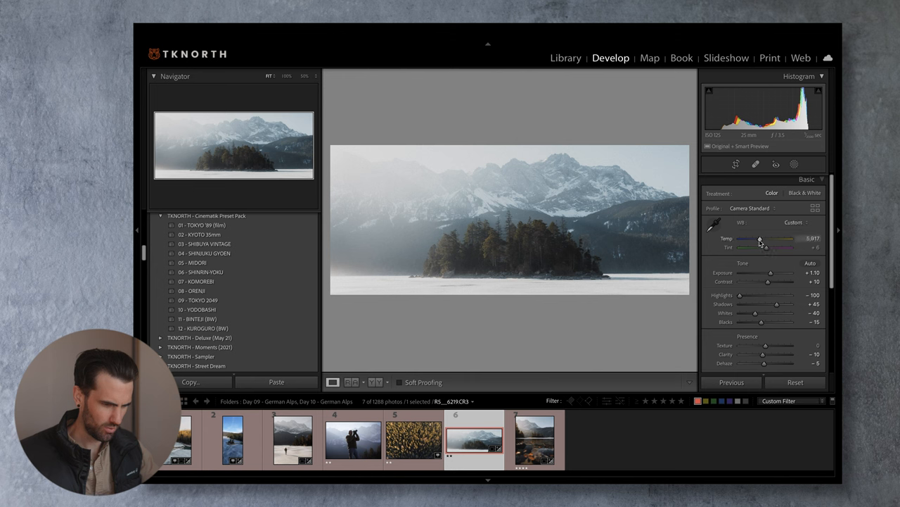
Step: Warm the Temp, lift the Tone Curve black point, and Cmd-click the forest photo
{"action": "left_click_drag", "start_coordinate": [759, 239], "coordinate": [770, 239]}
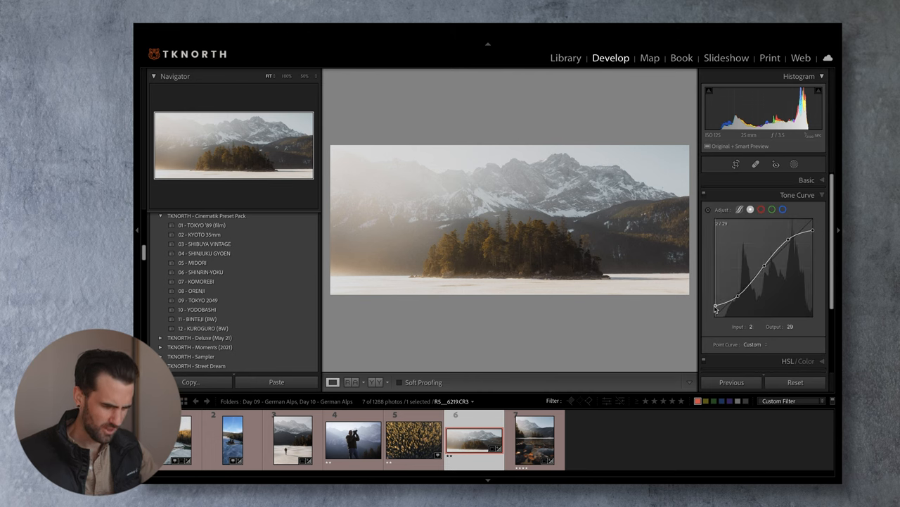
{"action": "left_click_drag", "start_coordinate": [716, 308], "coordinate": [715, 306]}
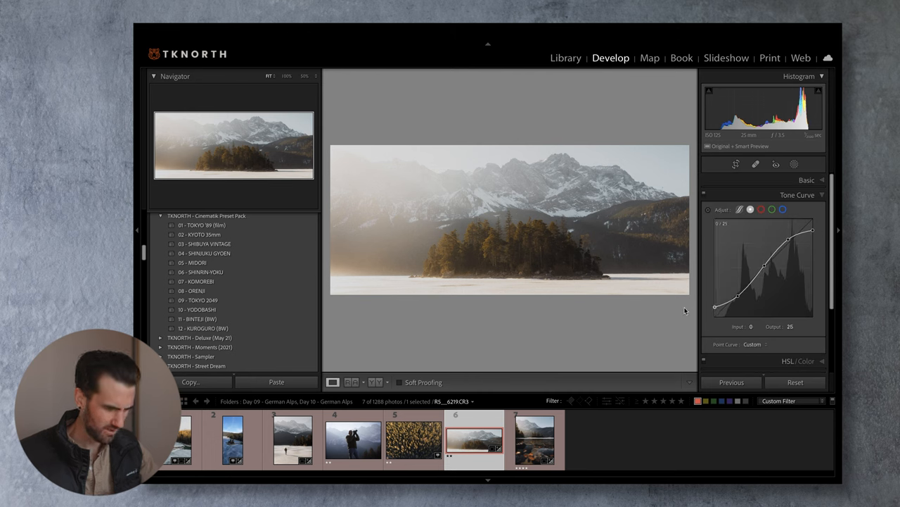
{"action": "left_click", "coordinate": [413, 438]}
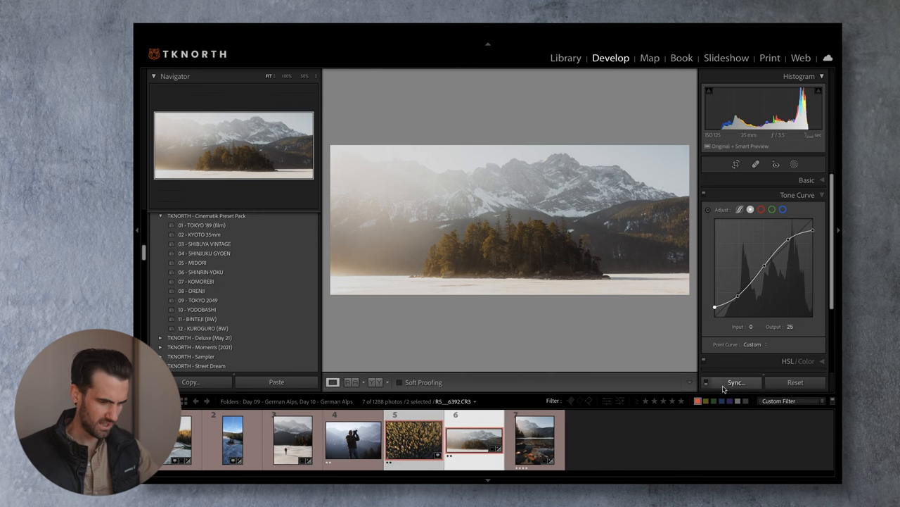
Step: Synchronize the panorama's settings to the forest photo, set Exposure -0.25, and crop it panoramic
{"action": "left_click", "coordinate": [733, 382]}
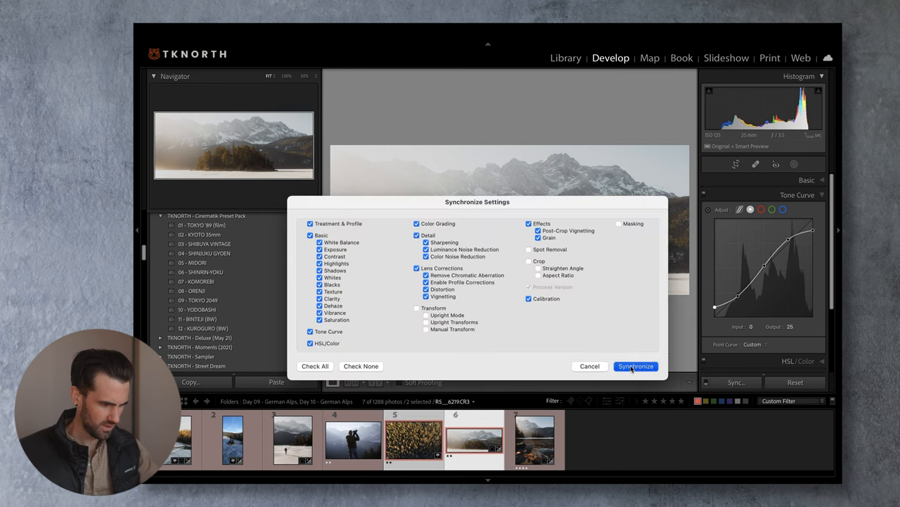
{"action": "left_click", "coordinate": [635, 366]}
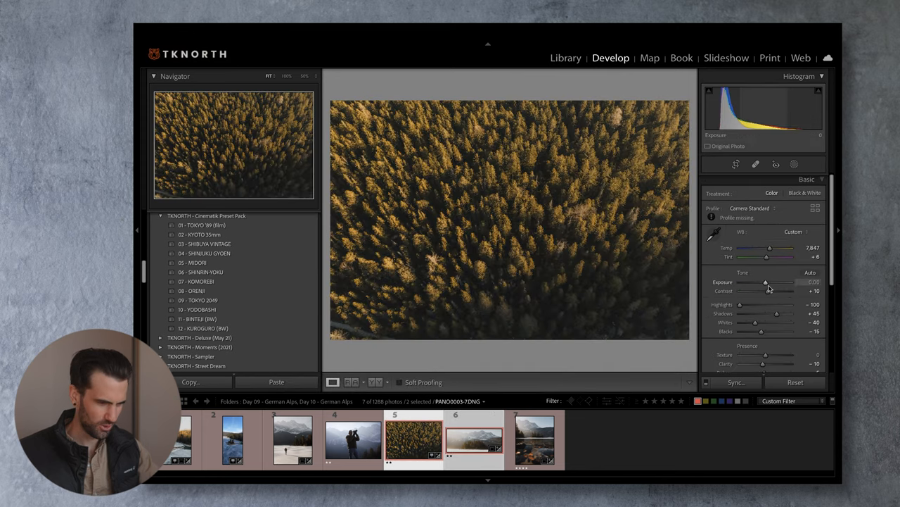
{"action": "left_click_drag", "start_coordinate": [766, 282], "coordinate": [764, 282]}
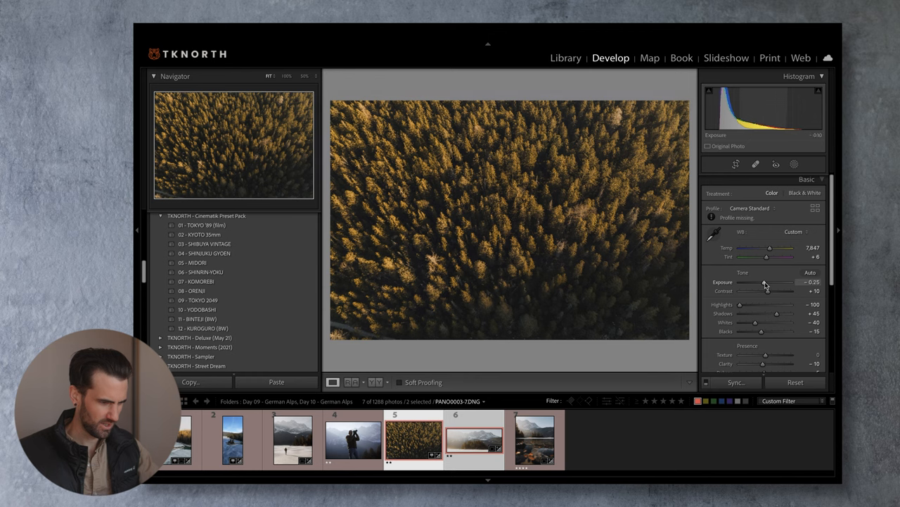
{"action": "left_click", "coordinate": [736, 164]}
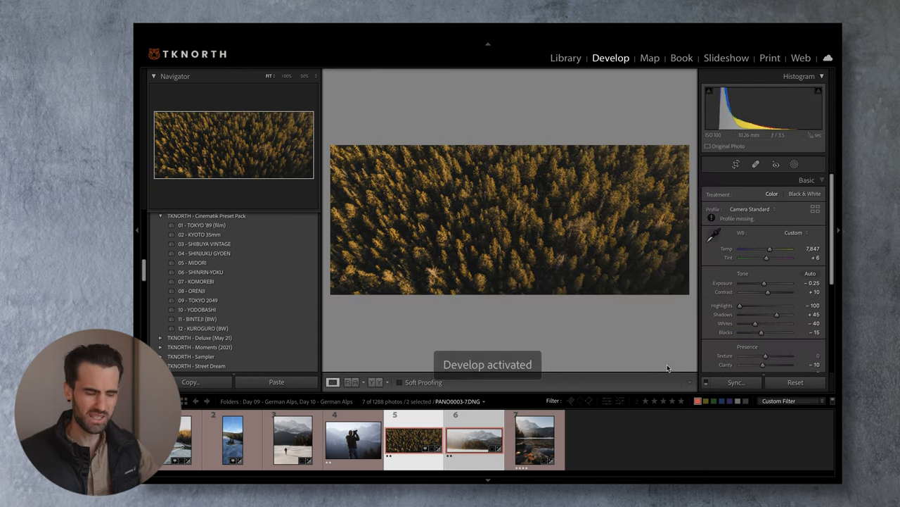
{"action": "left_click", "coordinate": [533, 438]}
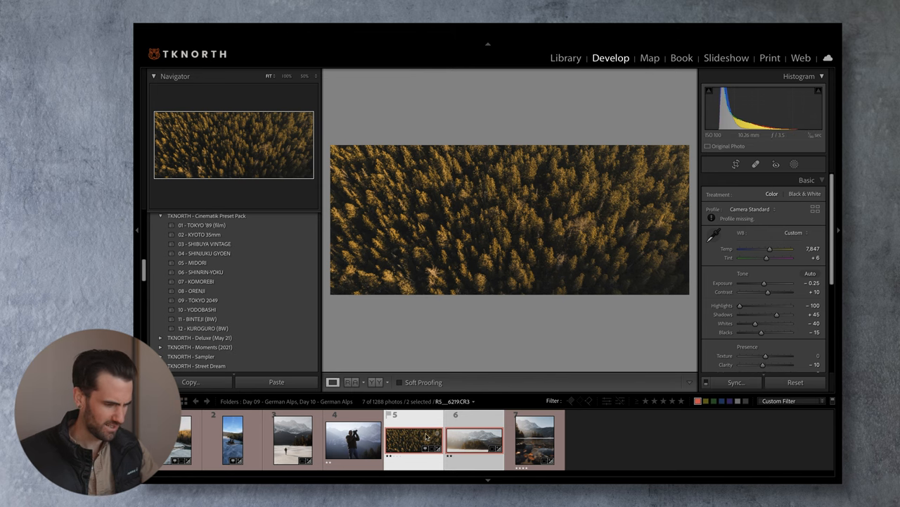
Step: Select the photographer portrait and apply the 07 - KOMOREBI preset
{"action": "left_click", "coordinate": [353, 439]}
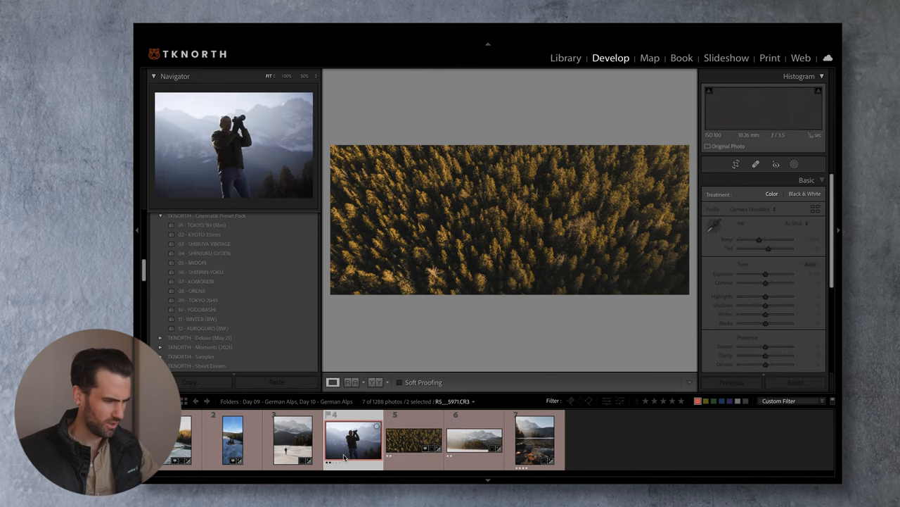
{"action": "left_click", "coordinate": [353, 438]}
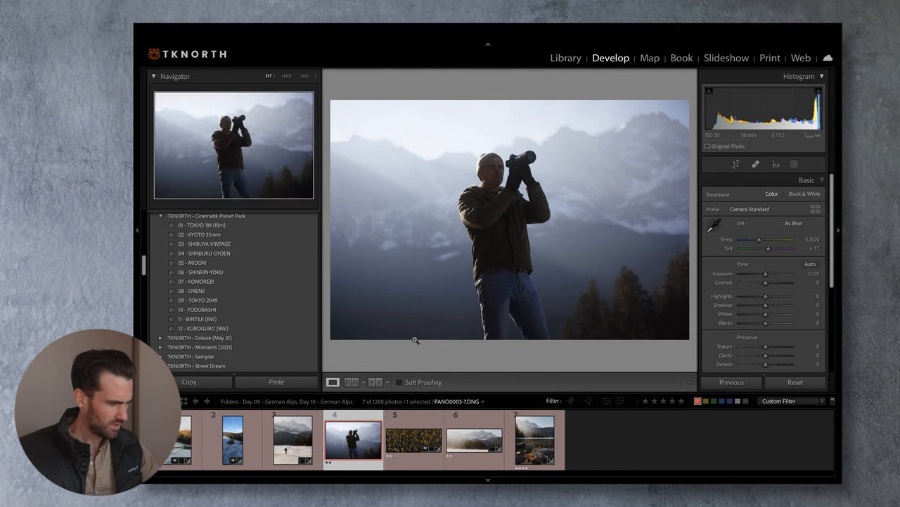
{"action": "left_click", "coordinate": [204, 224]}
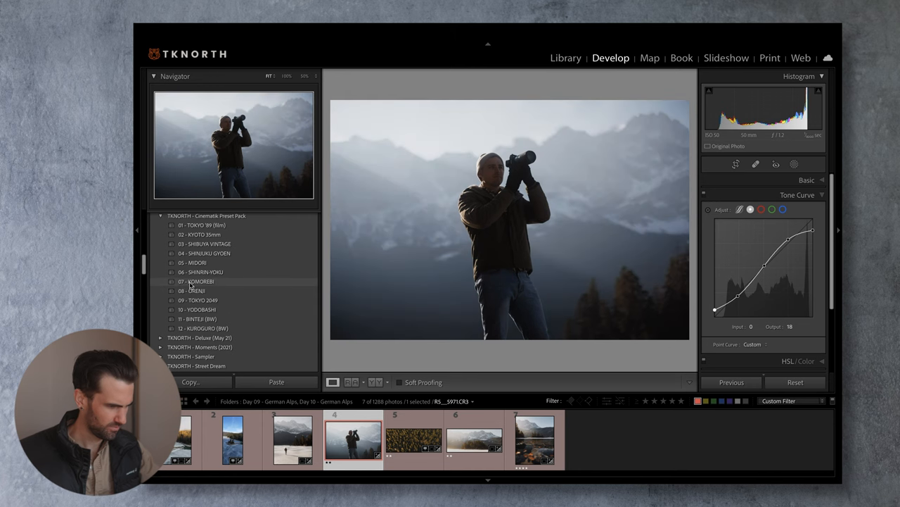
{"action": "left_click", "coordinate": [195, 280]}
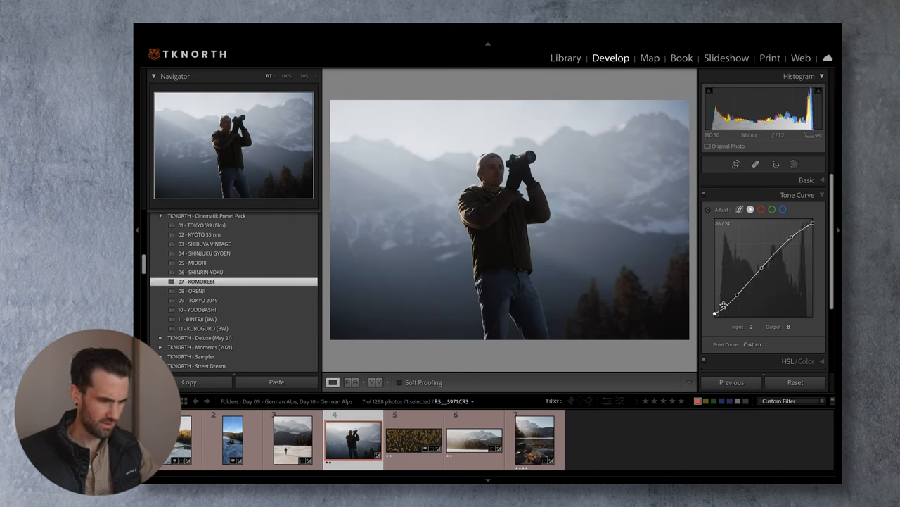
Step: Drag the lower Tone Curve points to reshape the shadows, then apply the crop
{"action": "left_click_drag", "start_coordinate": [721, 308], "coordinate": [714, 311]}
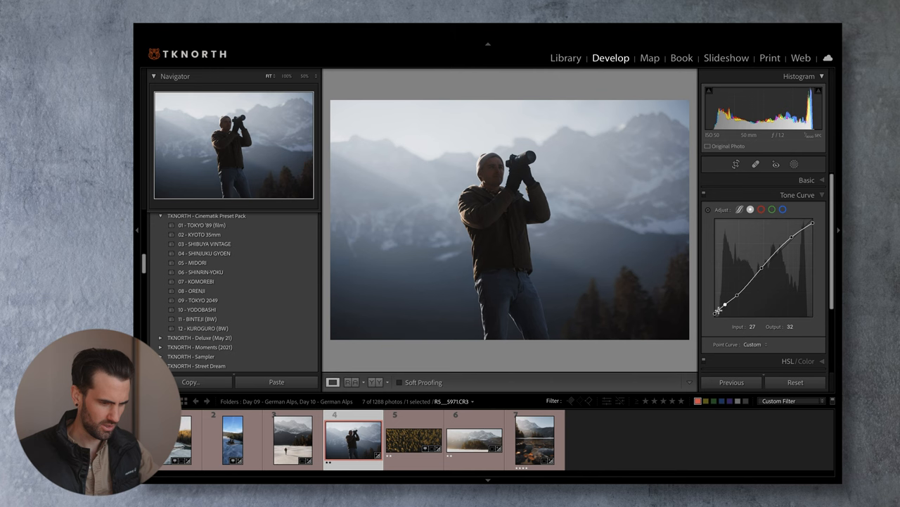
{"action": "left_click_drag", "start_coordinate": [721, 313], "coordinate": [716, 309]}
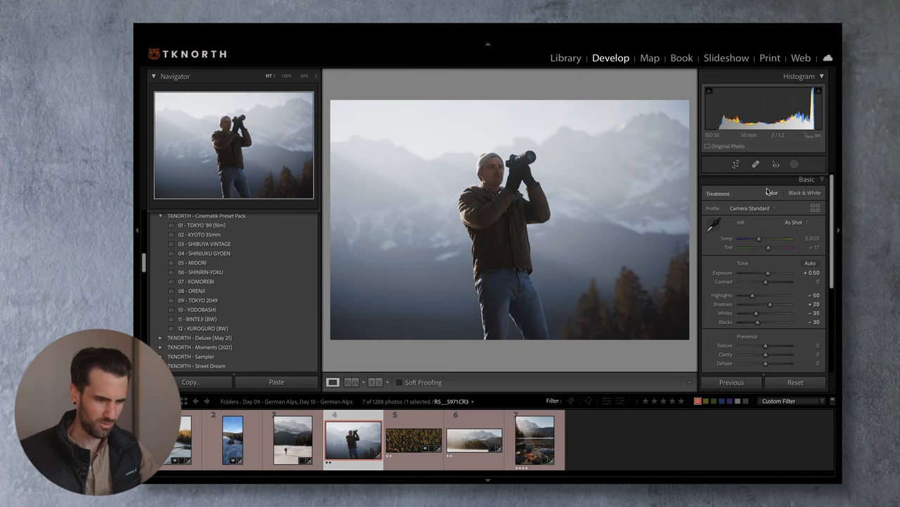
{"action": "left_click", "coordinate": [735, 164]}
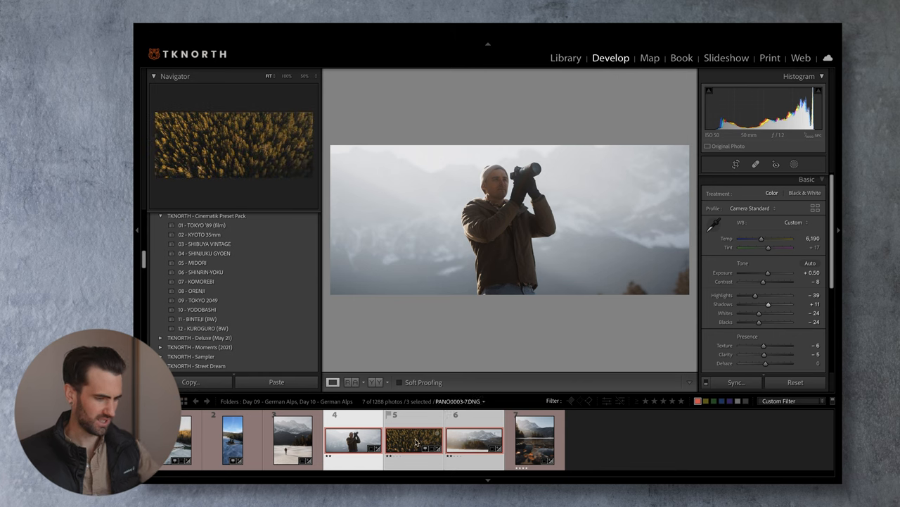
Step: Open the three selected photos as layers in Photoshop via Edit In
{"action": "right_click", "coordinate": [510, 220]}
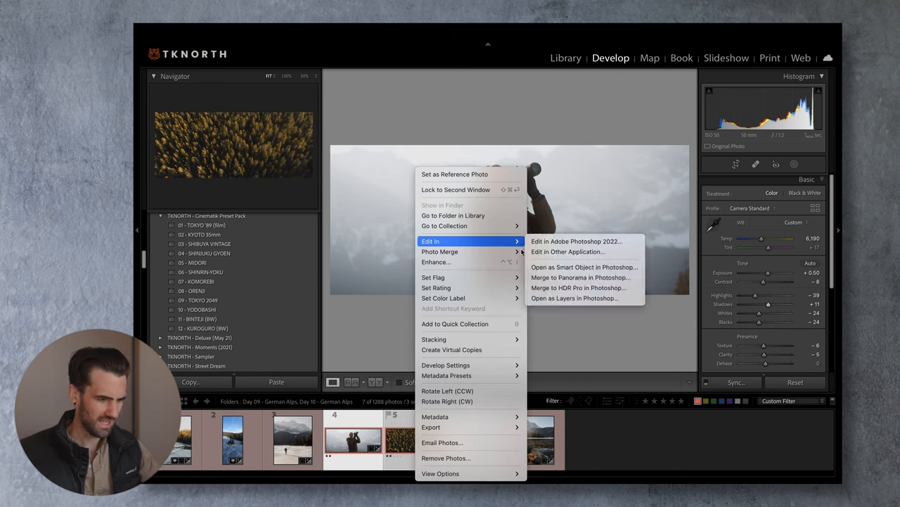
{"action": "mouse_move", "coordinate": [575, 298]}
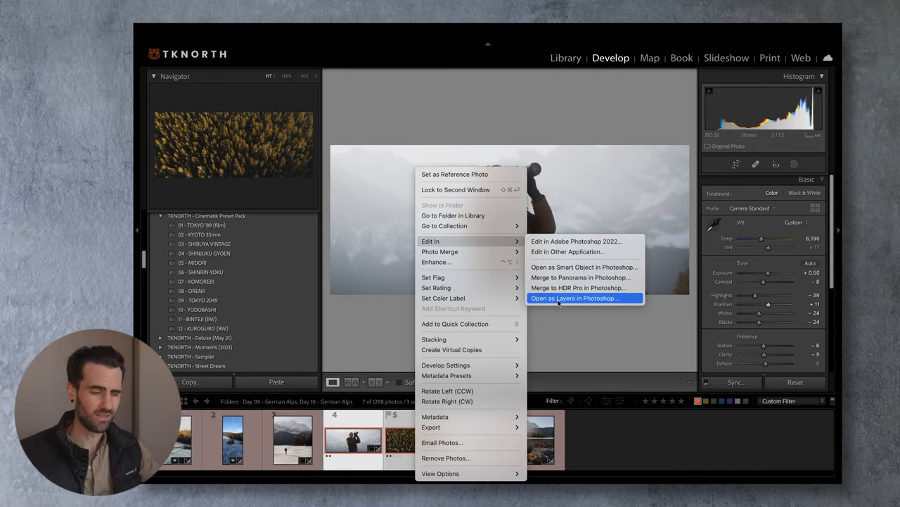
{"action": "left_click", "coordinate": [573, 297]}
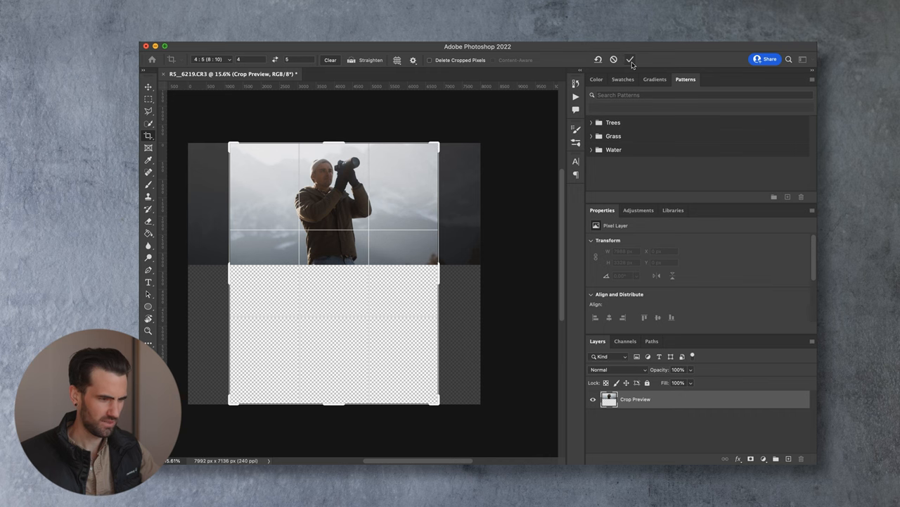
Step: Commit the downward-extended 4:5 crop and select the PANO0003-7.DNG layer
{"action": "left_click", "coordinate": [630, 59]}
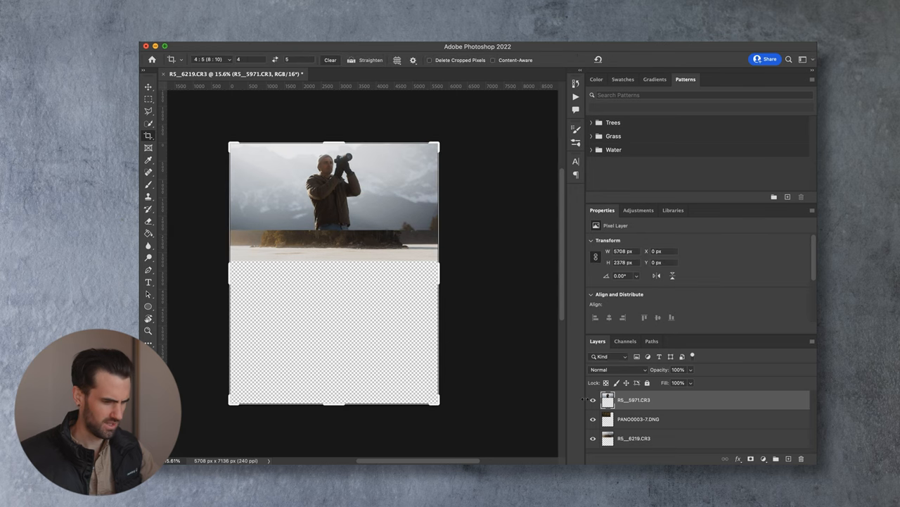
{"action": "left_click", "coordinate": [638, 418]}
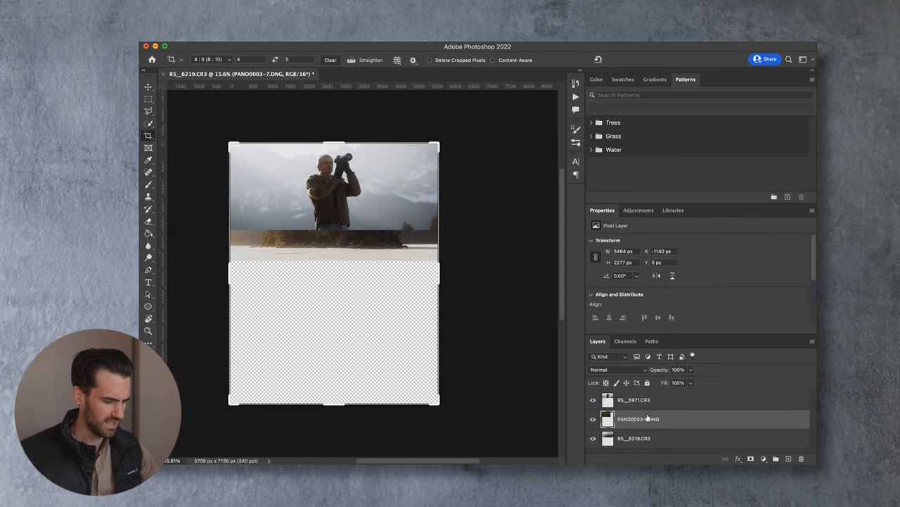